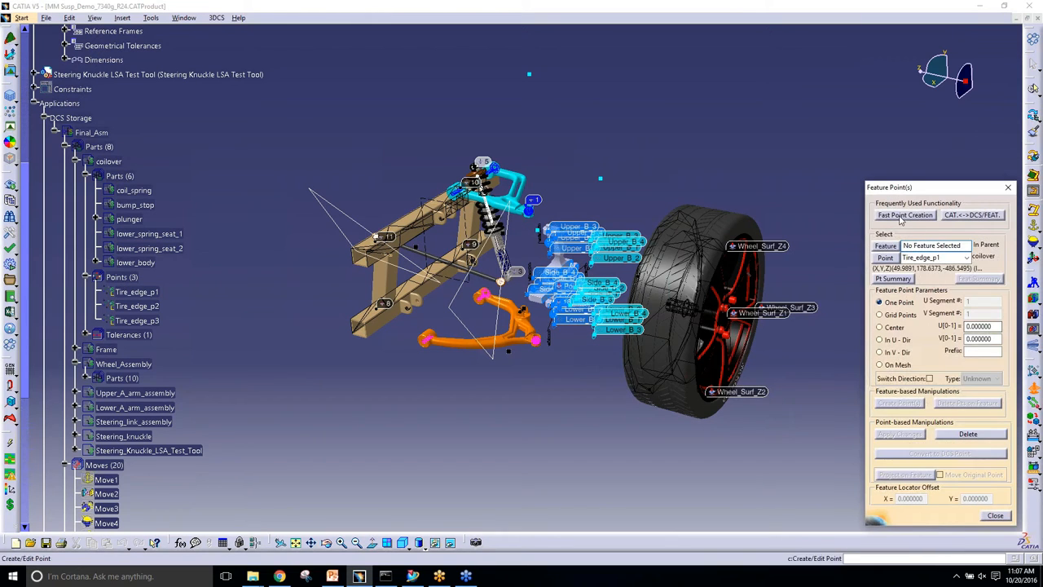
- Launch Fast Point Creation from the Feature Point(s) dialog
left_click(904, 215)
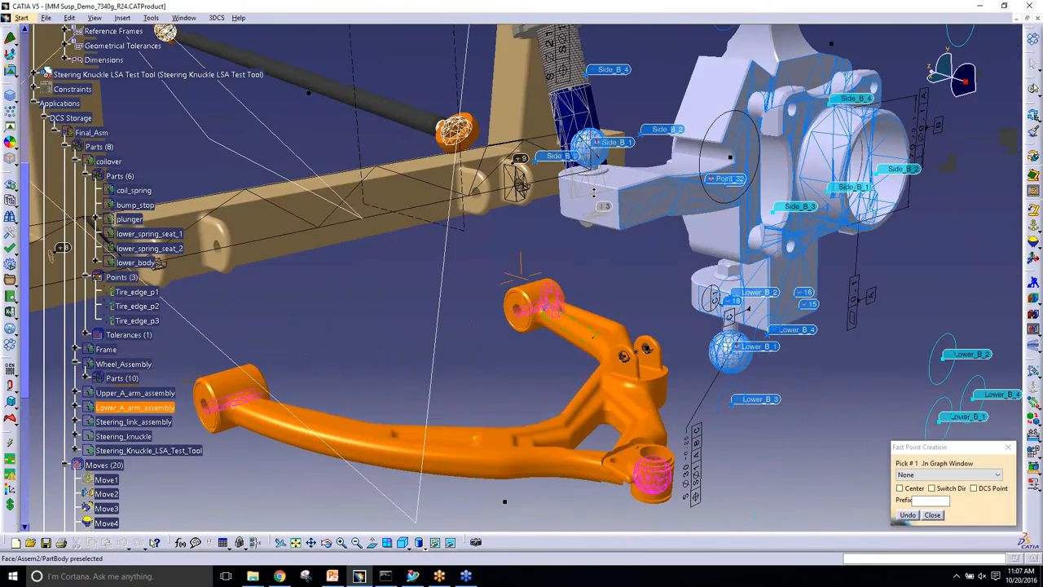
- Create feature point 19 by picking the steering knuckle's lower surface
left_click(603, 167)
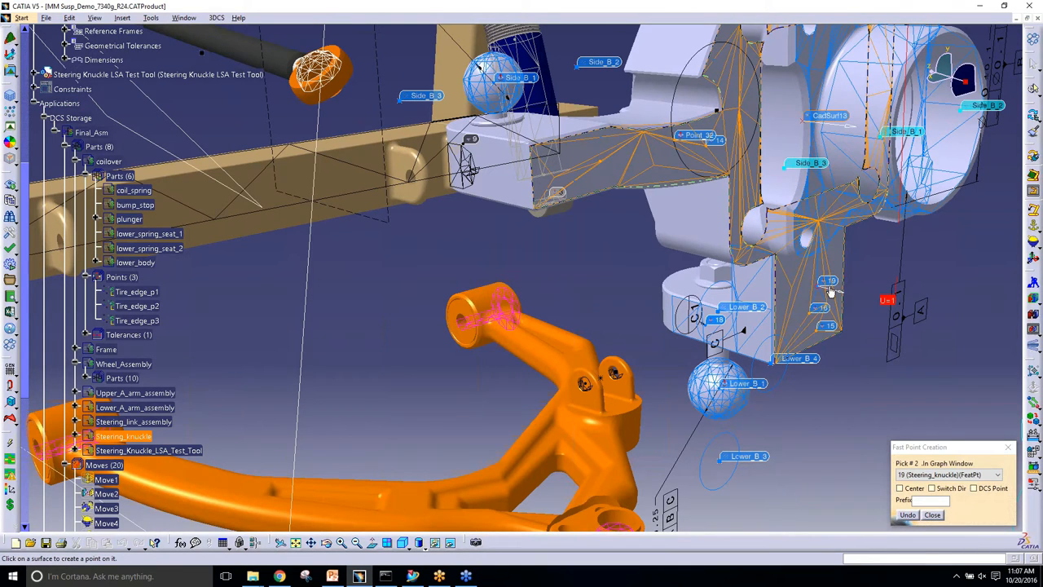
mouse_move(817, 277)
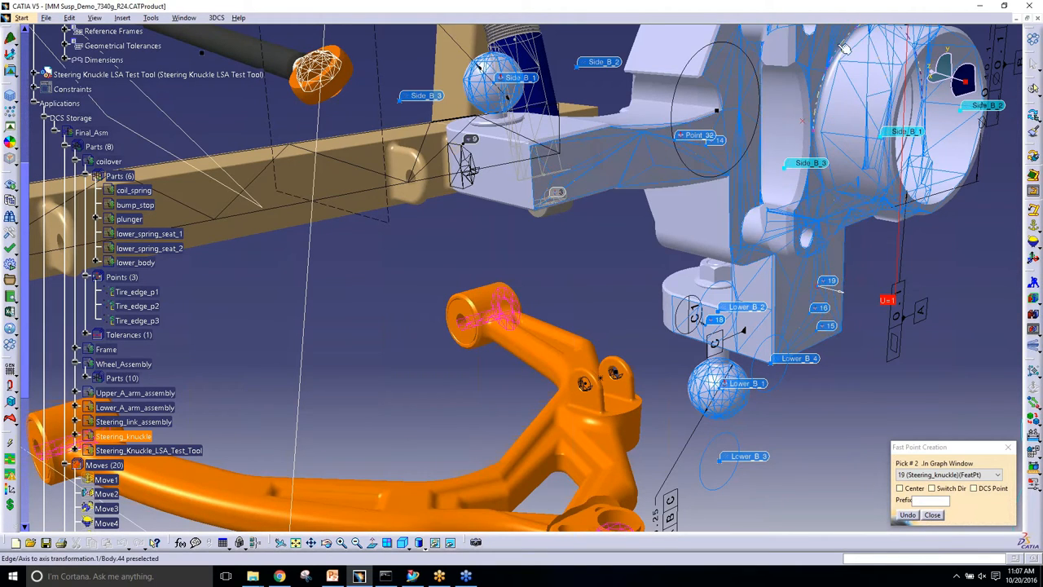
mouse_move(855, 208)
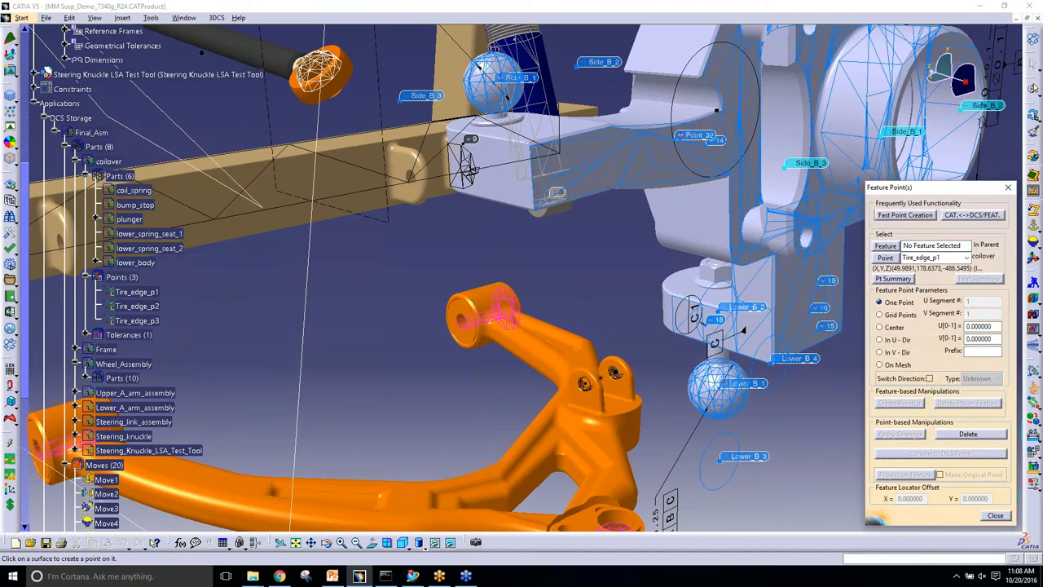
- Grab feature point 19 and drag it onto the steering knuckle's upper arm
left_click(904, 214)
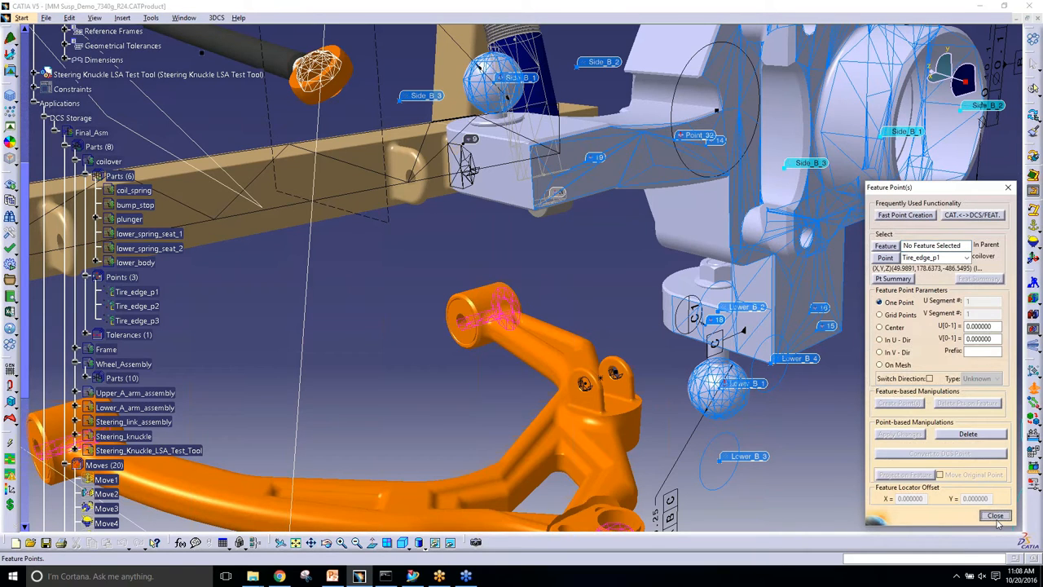
mouse_move(788, 440)
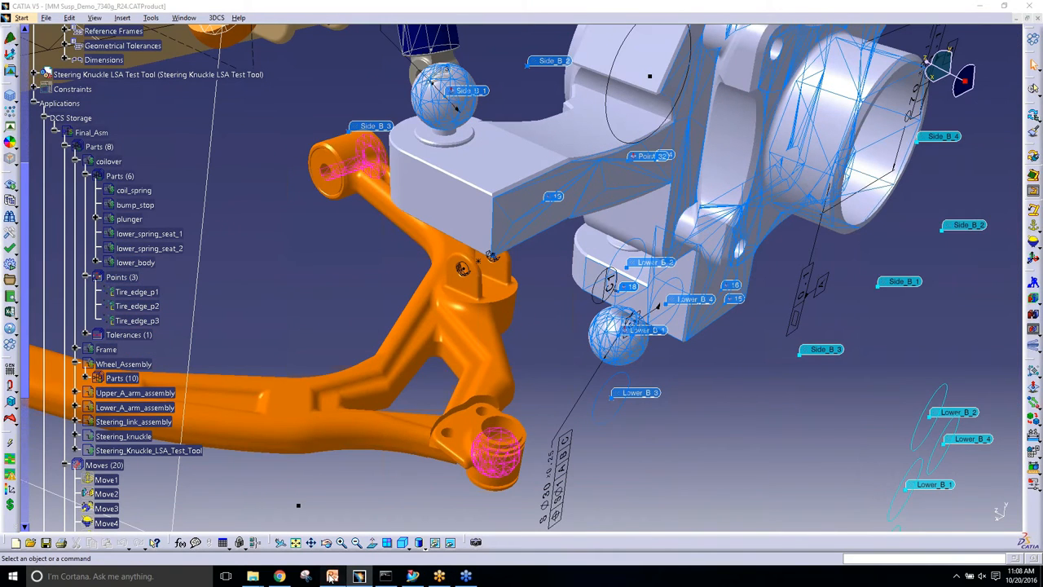
- Show the PowerPoint webinar's modeling speed tips slide
left_click(331, 575)
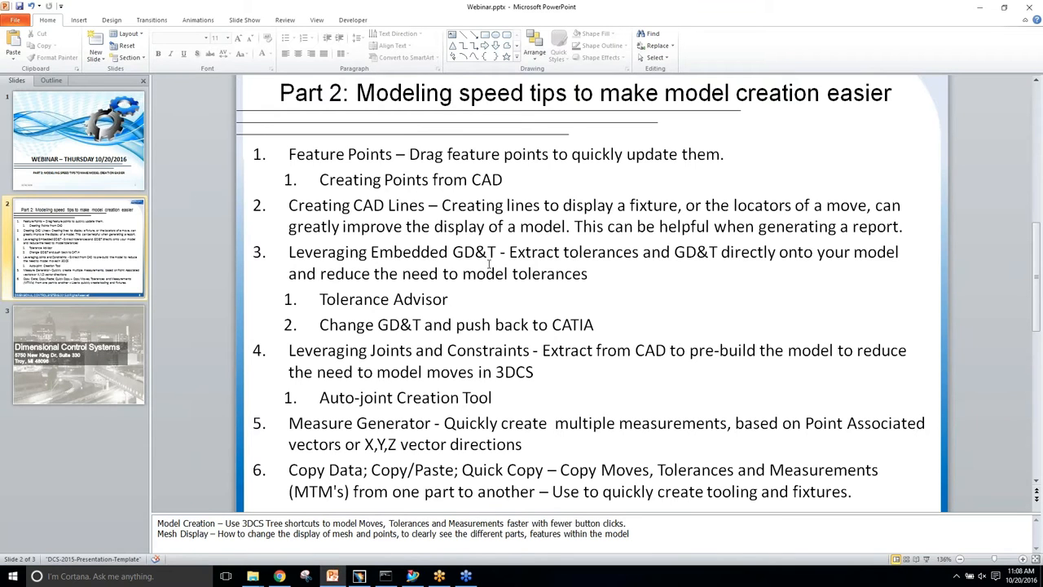
mouse_move(332, 576)
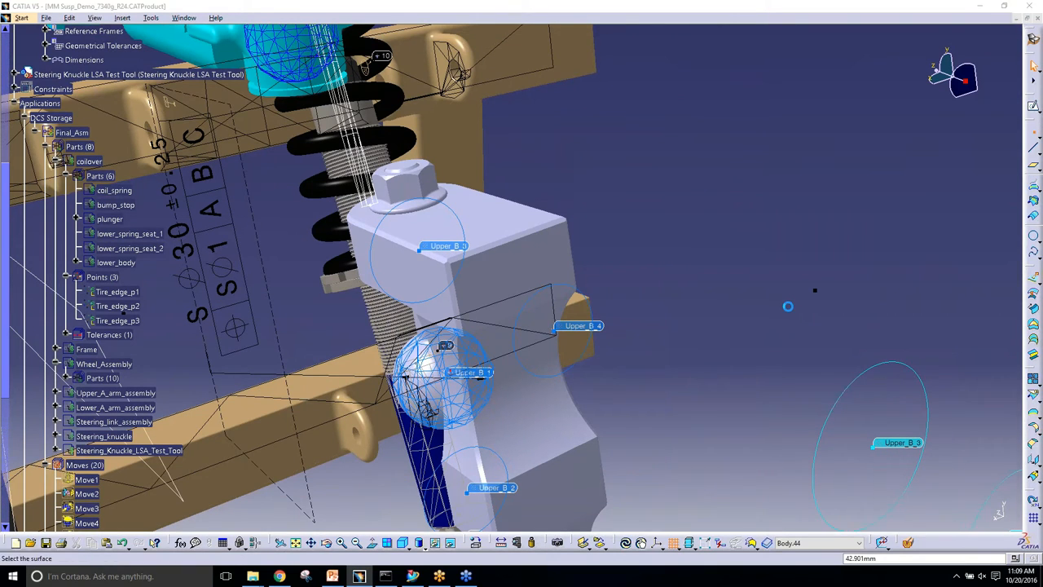
- Place a CATIA point on the coilover mount face and return to the 3DCS workbench
left_click(519, 268)
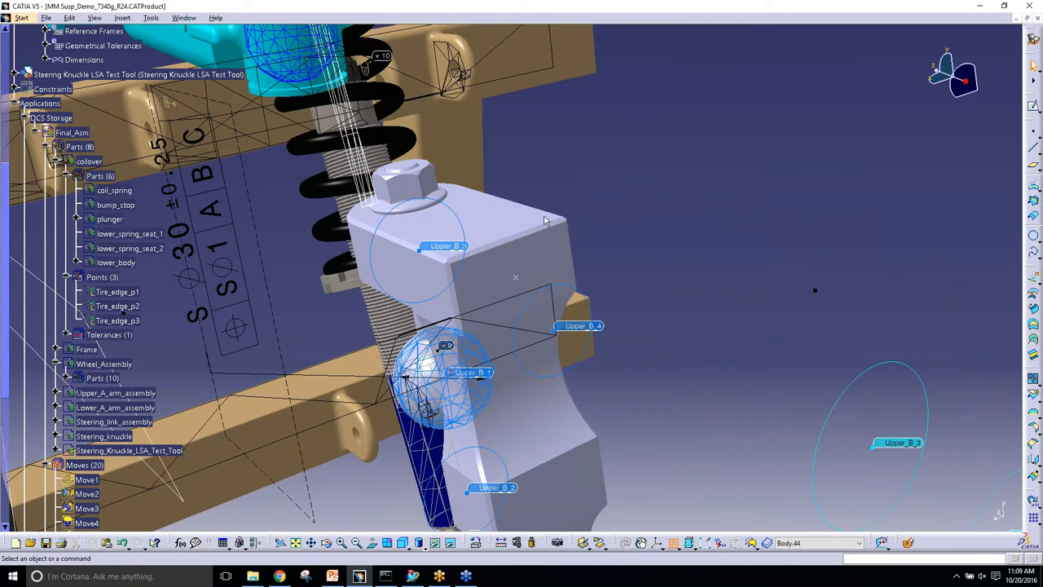
left_click(21, 17)
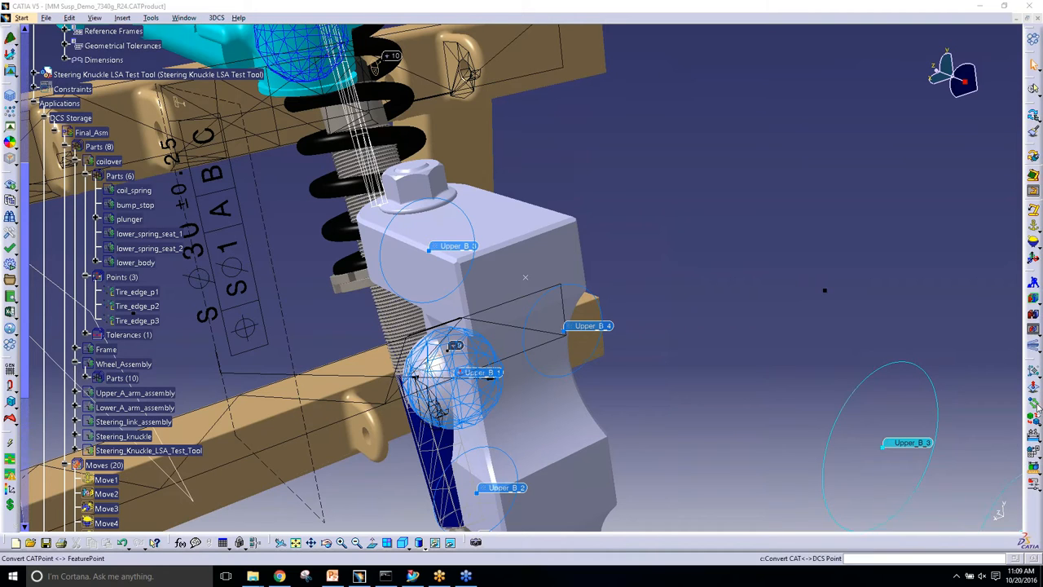
mouse_move(985, 411)
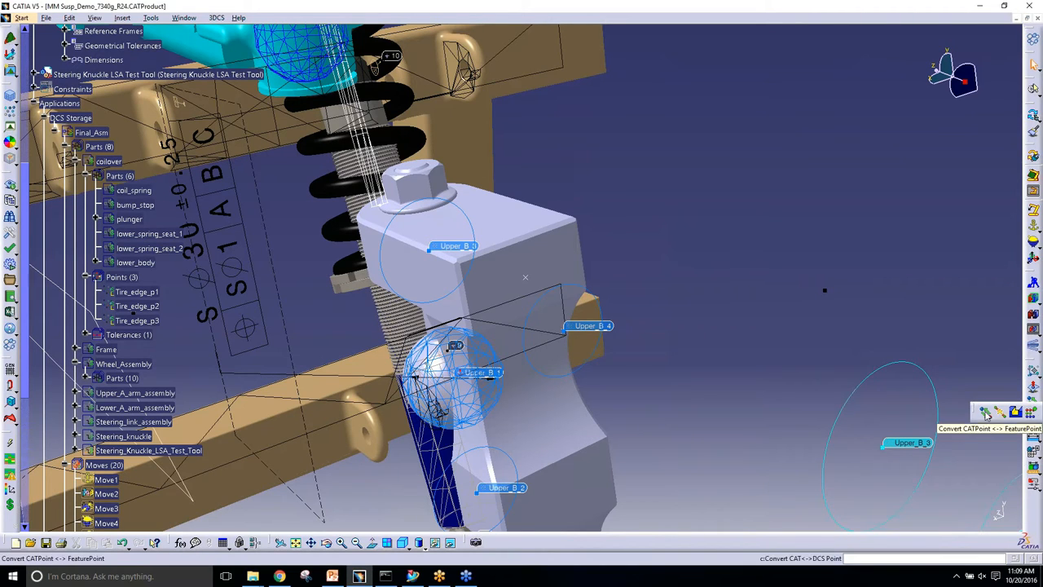
- Convert the plain CATIA point into 3DCS feature point Point_33, then zoom out
left_click(984, 413)
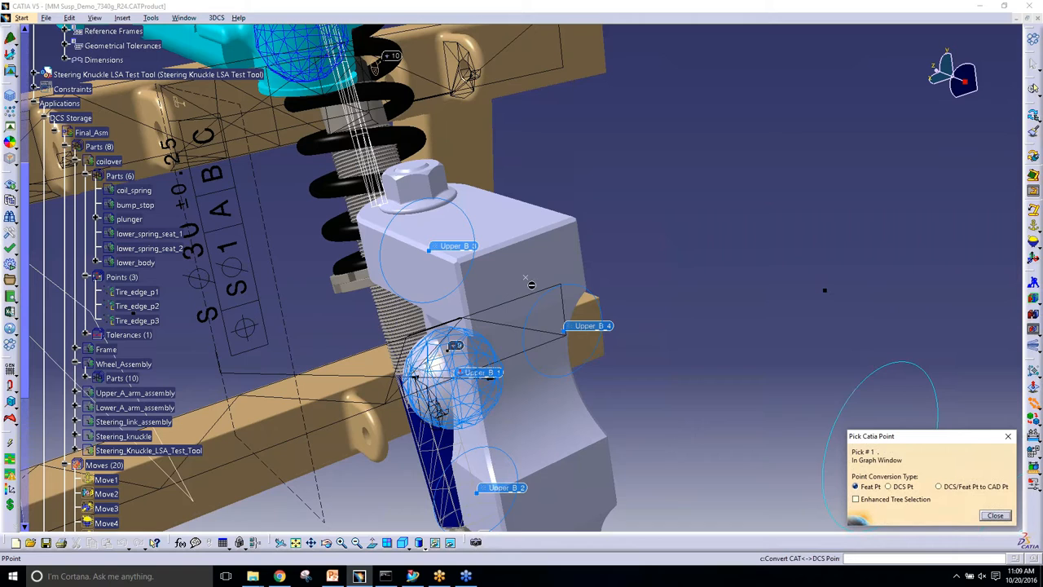
left_click(531, 285)
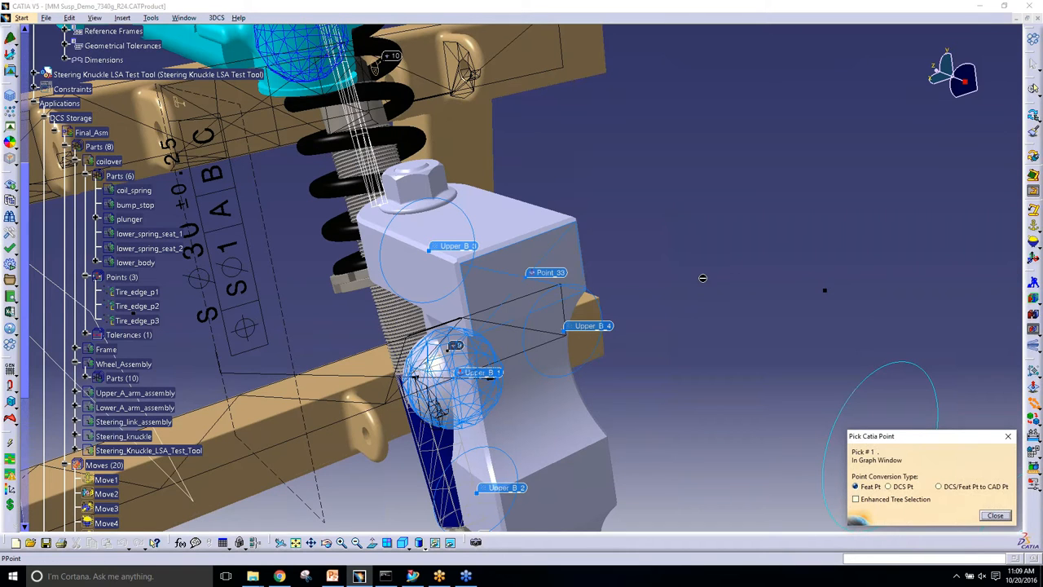
mouse_move(523, 259)
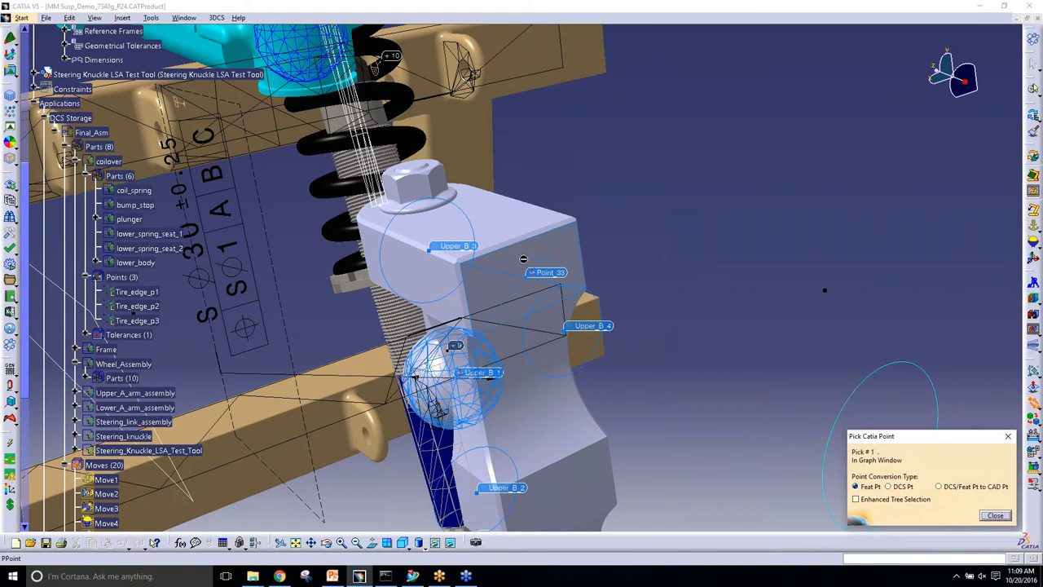
mouse_move(553, 253)
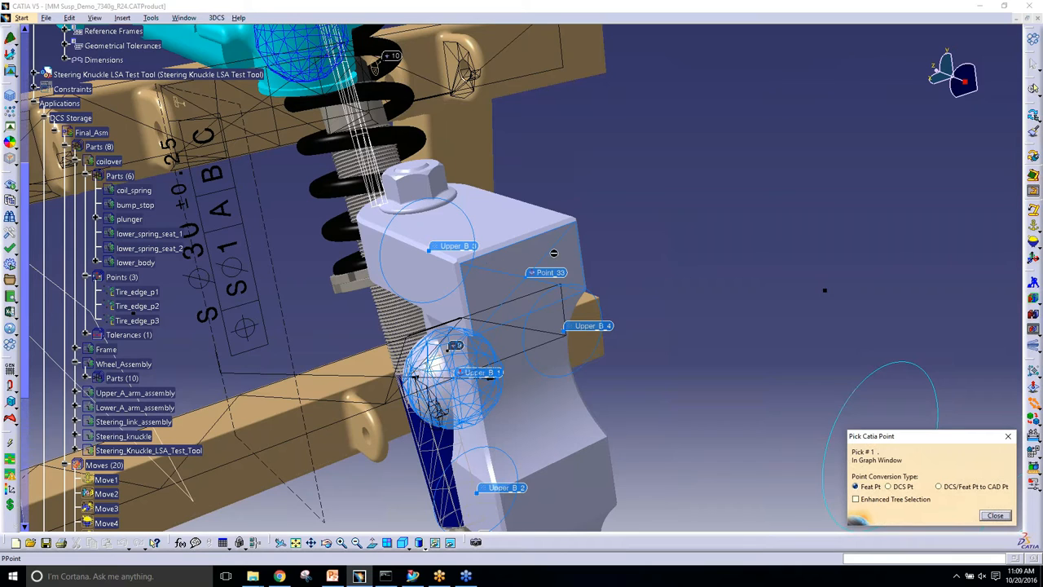
mouse_move(543, 274)
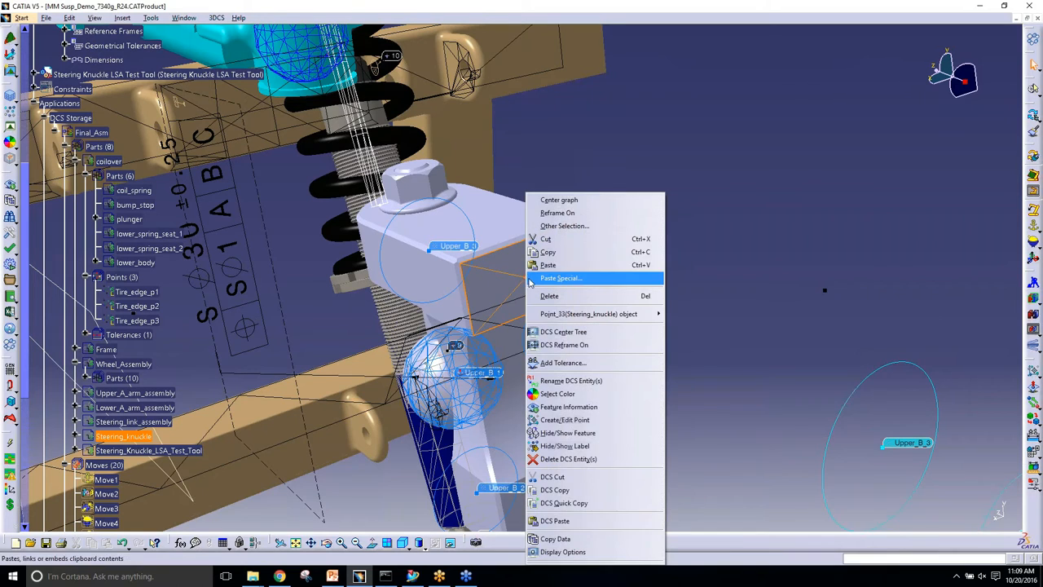
mouse_move(594, 332)
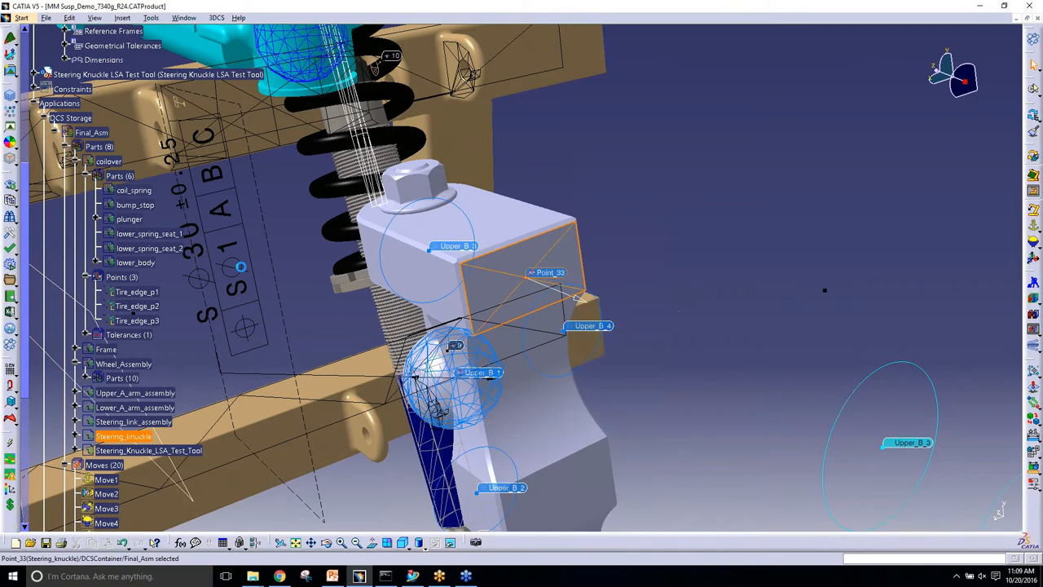
scroll("down", 3)
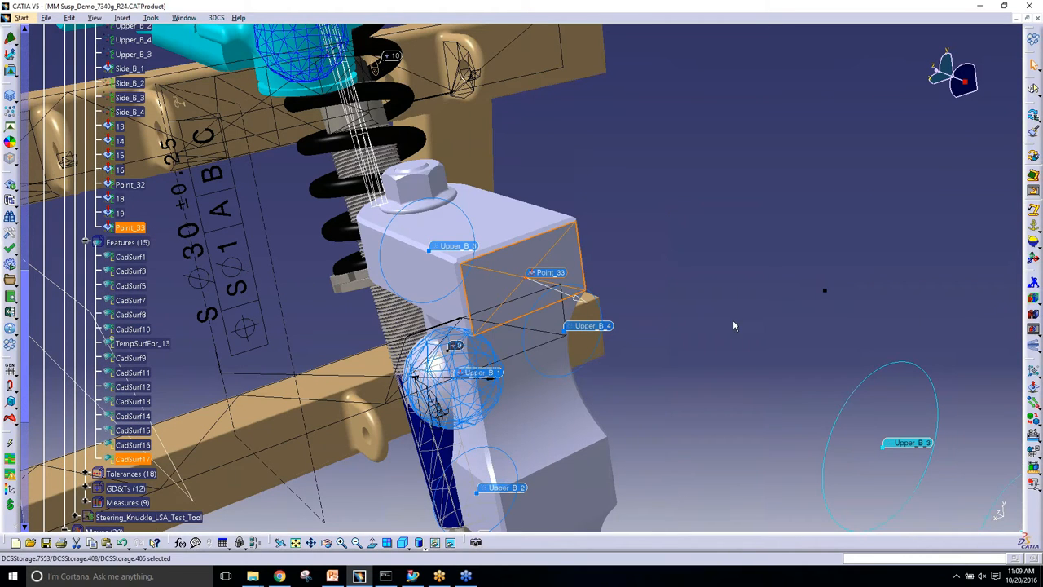
mouse_move(731, 315)
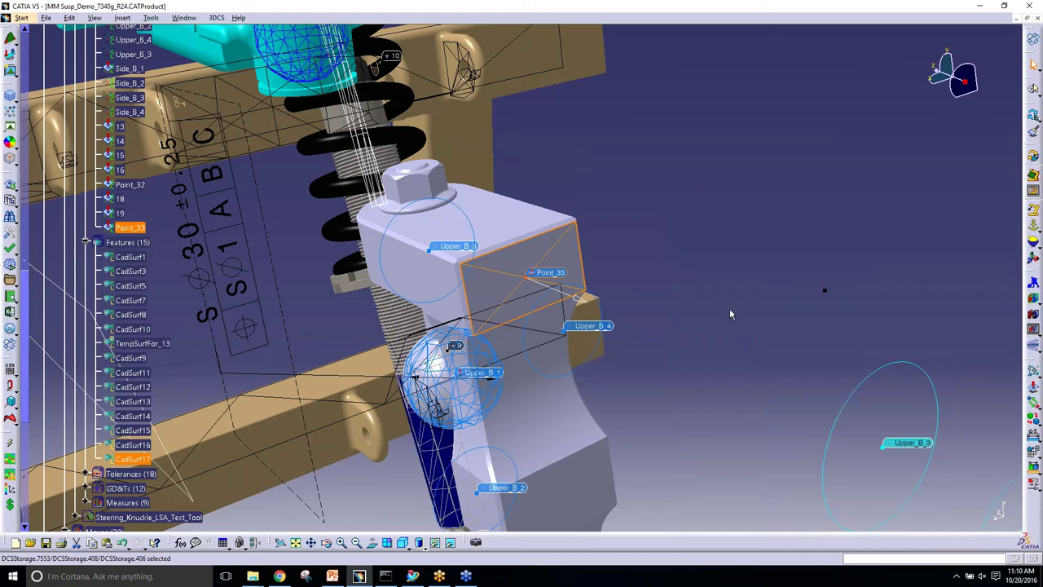
mouse_move(736, 313)
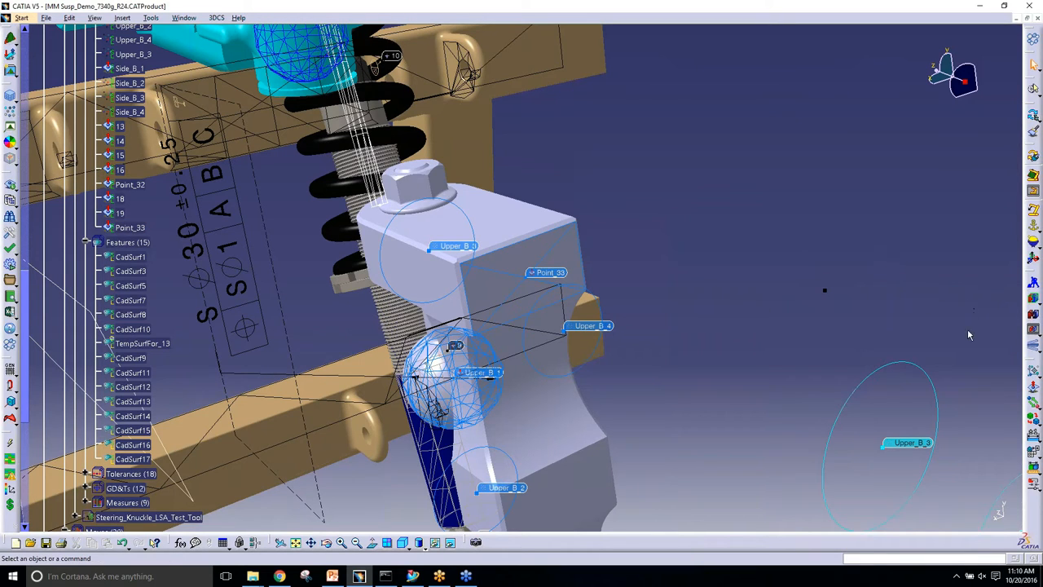
mouse_move(1005, 393)
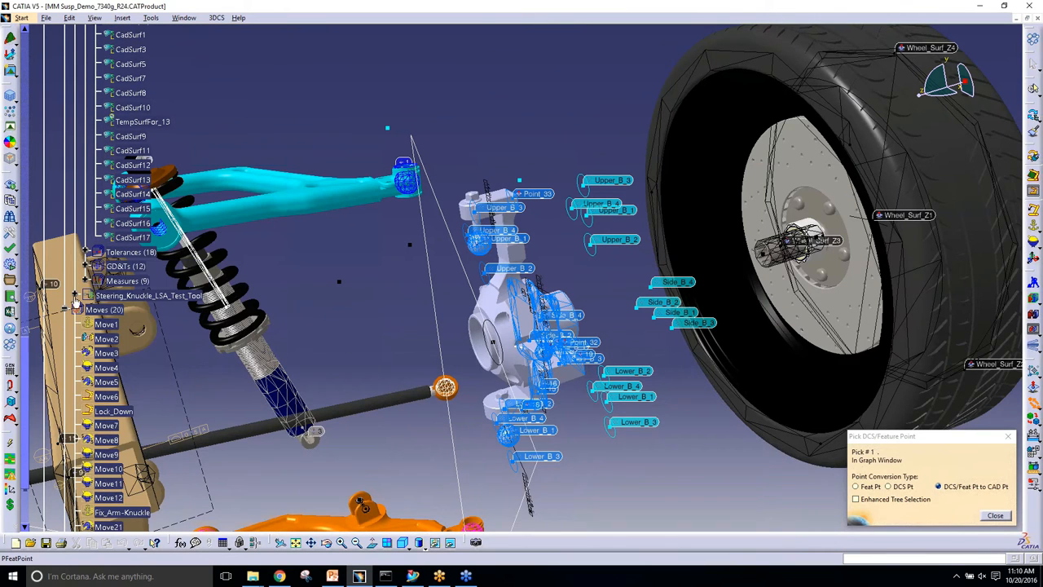
- Expand the Steering Knuckle LSA Test Tool's twelve points and geometrical set in the tree
left_click(74, 295)
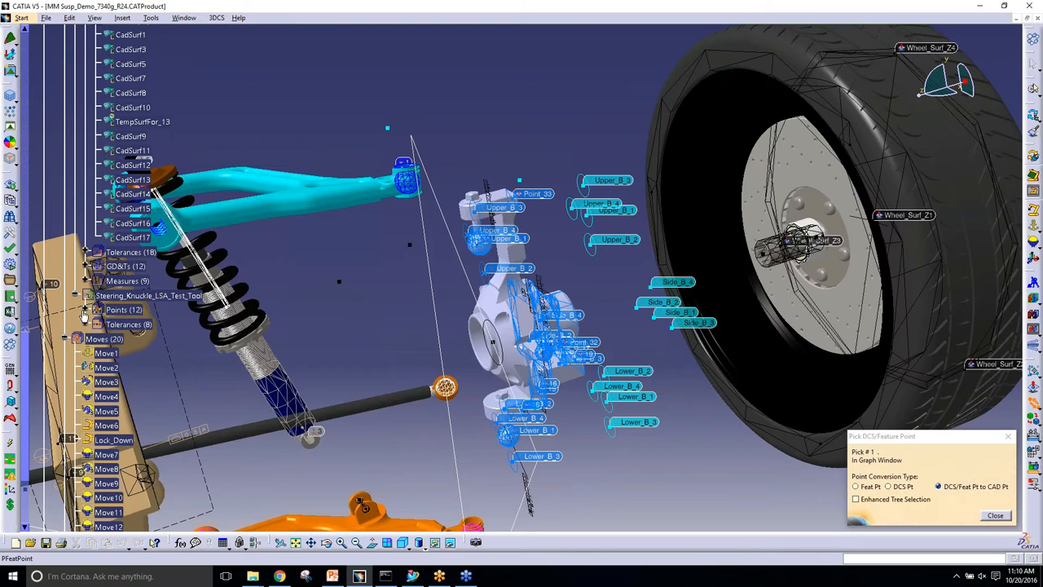
left_click(85, 310)
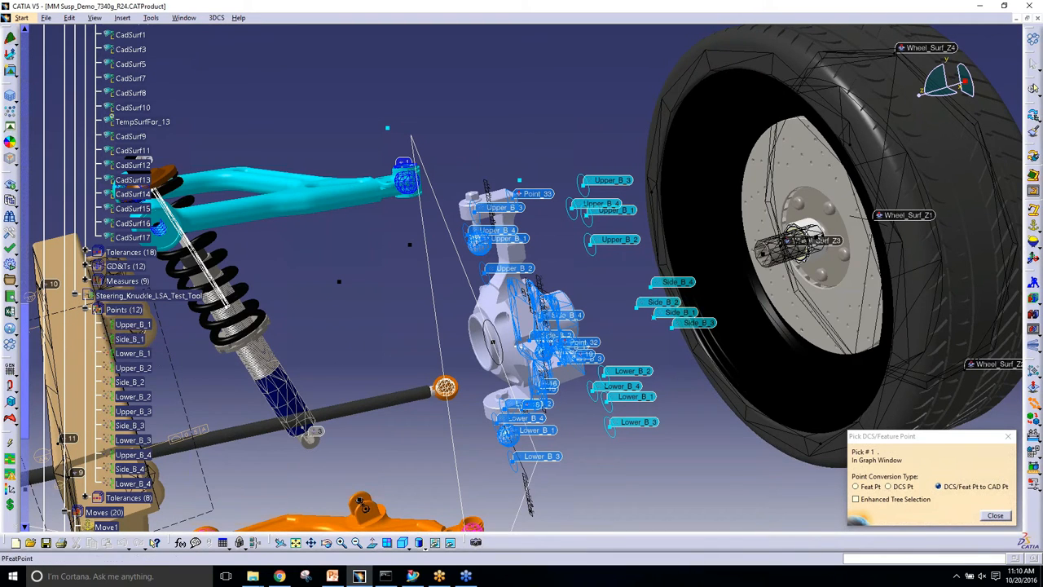
mouse_move(949, 514)
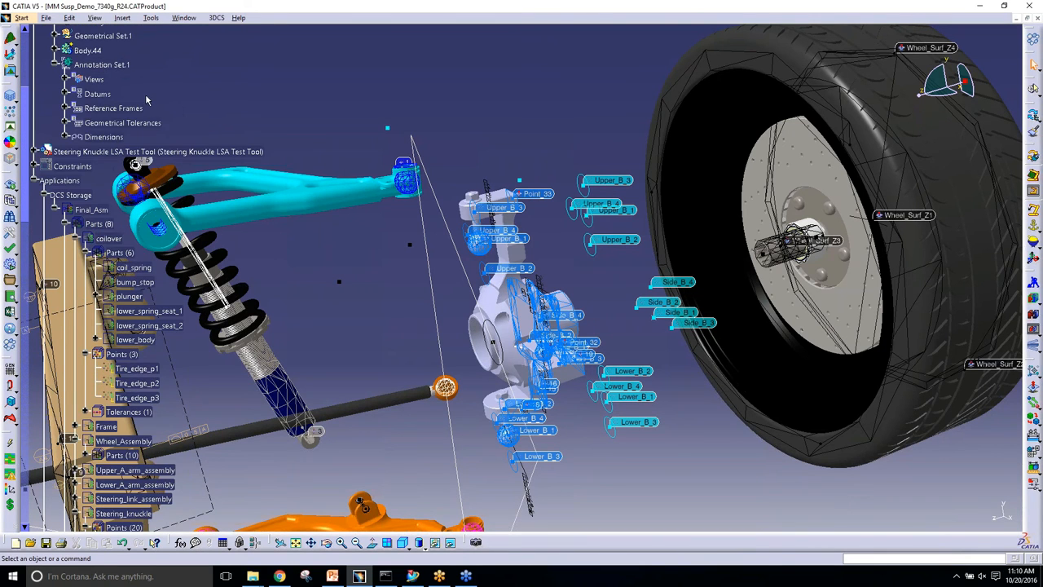
scroll("up", 3)
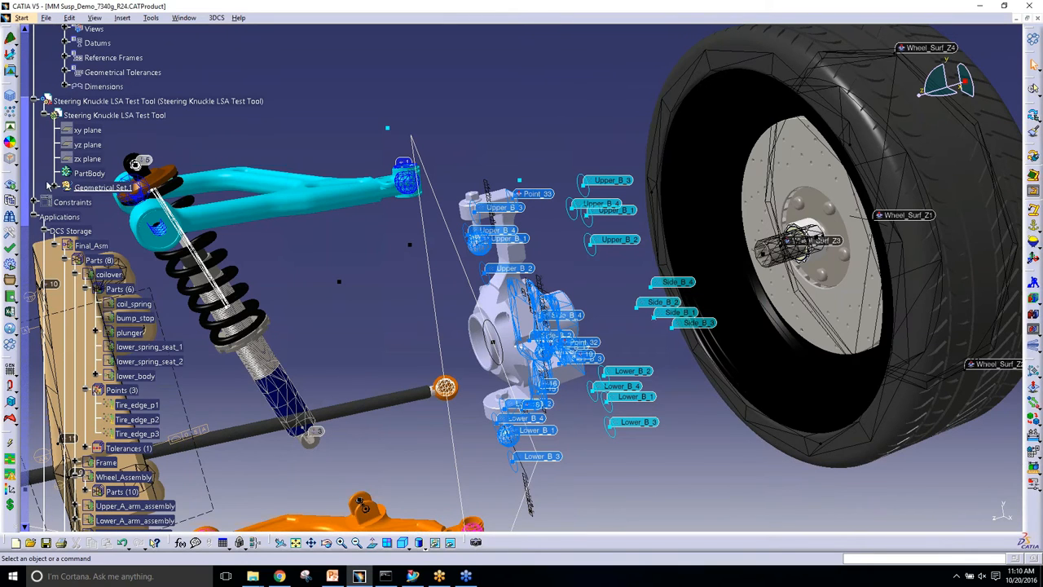
left_click(45, 187)
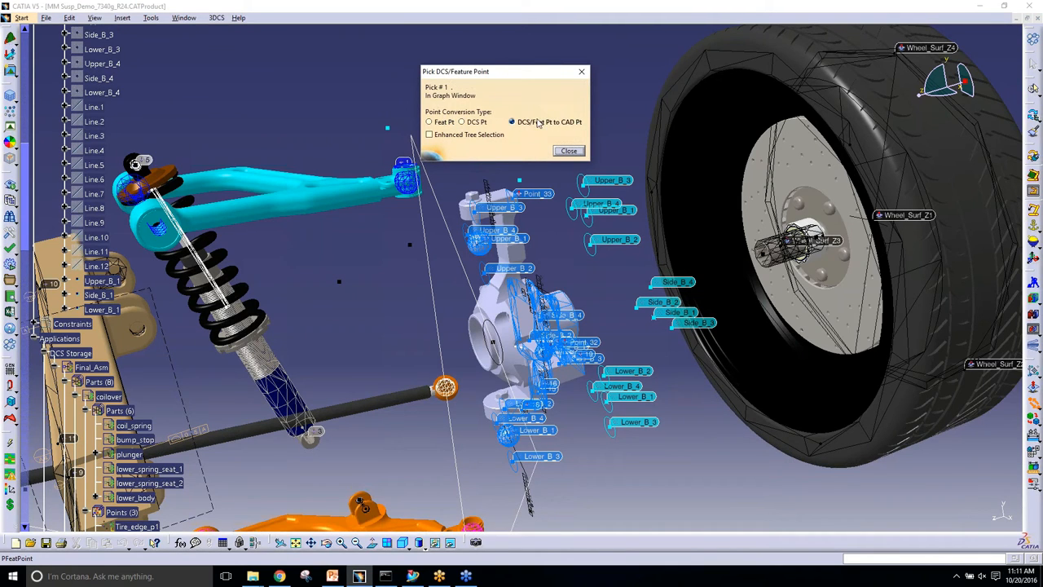
mouse_move(558, 126)
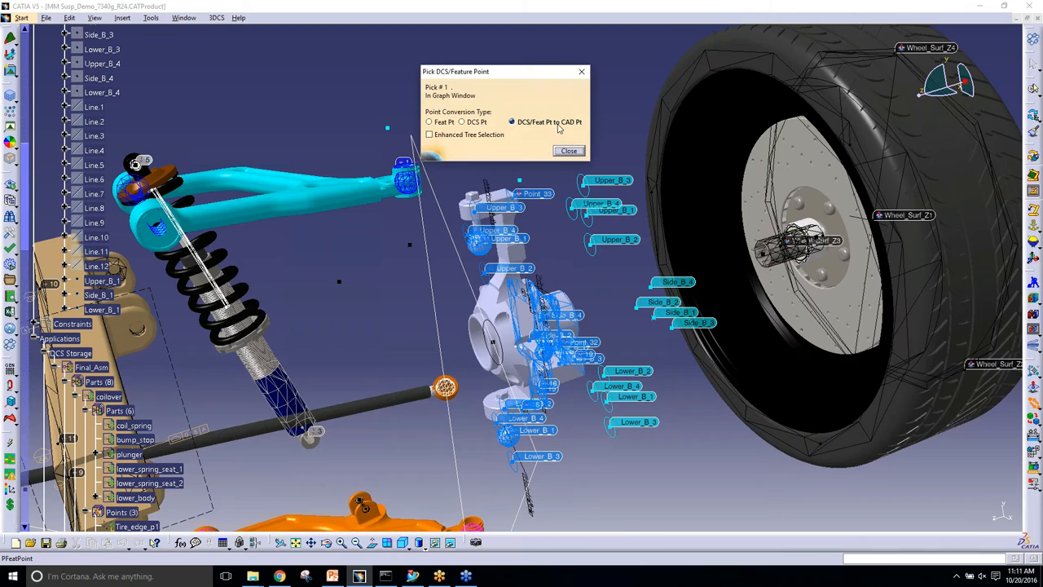
mouse_move(564, 129)
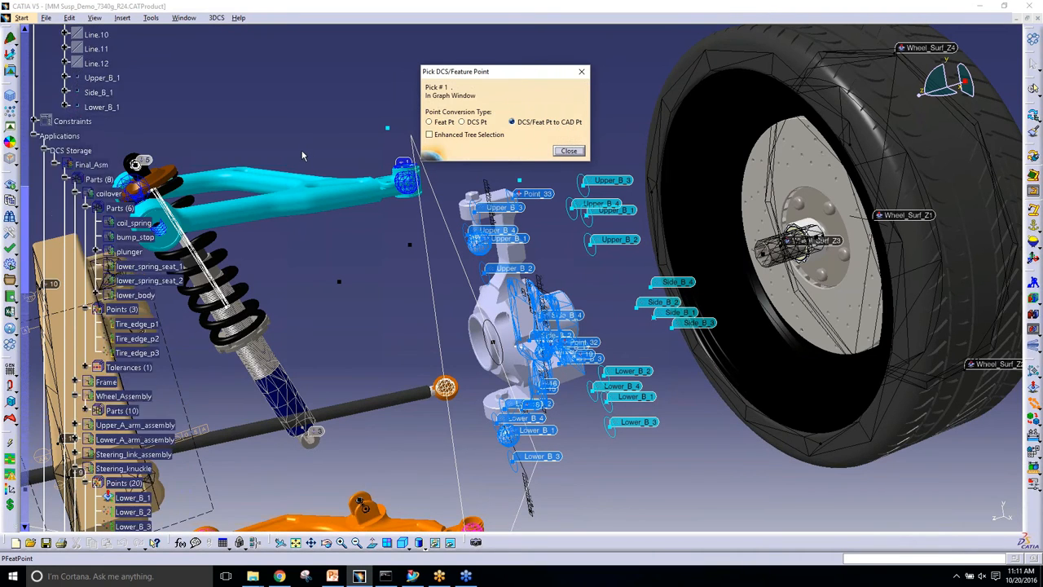
- Close the Pick DCS/Feature Point tool and bring up the PowerPoint slide
scroll("down", 3)
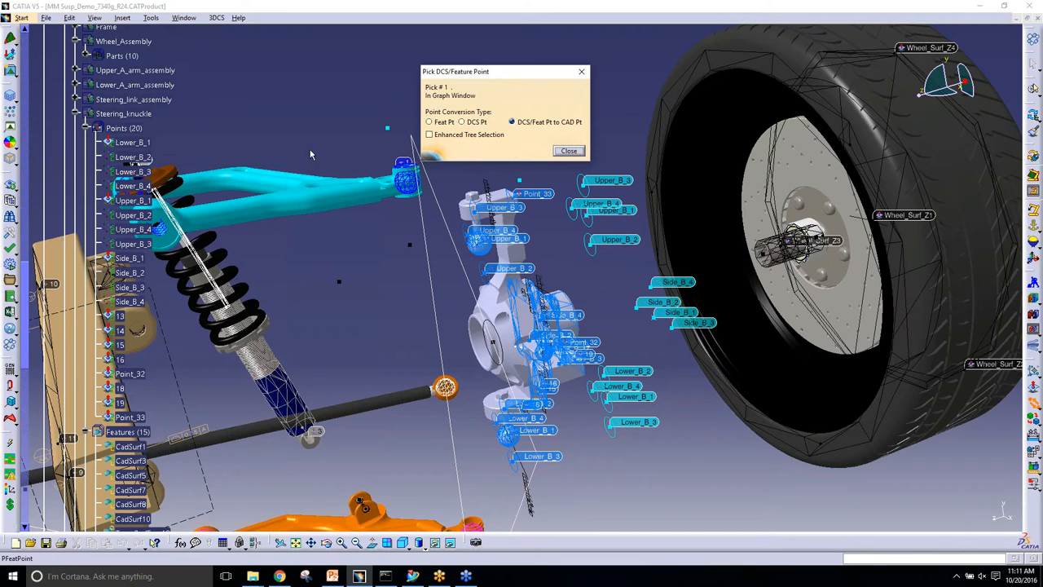
scroll("down", 3)
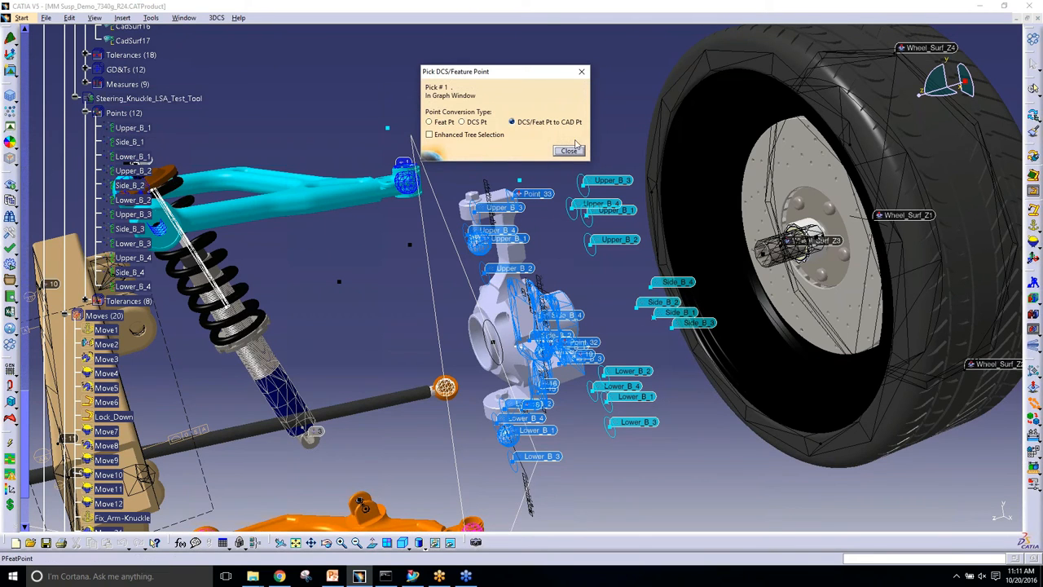
left_click(569, 151)
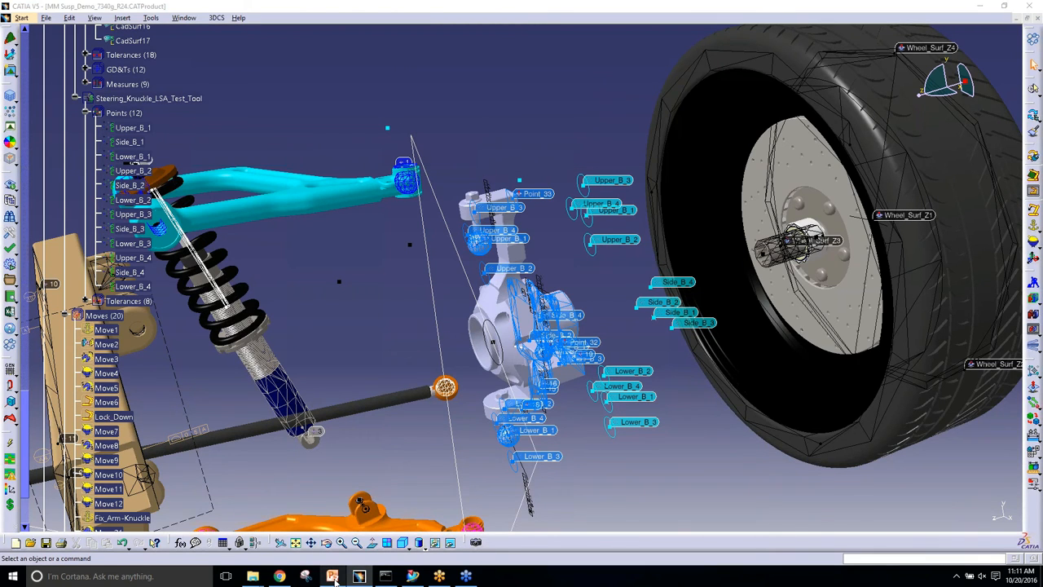
left_click(358, 576)
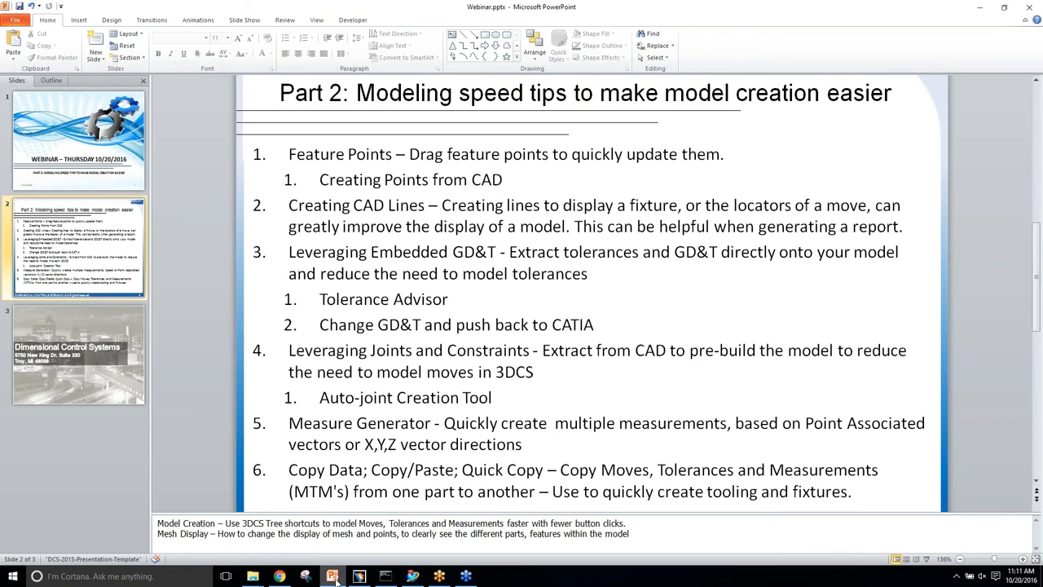